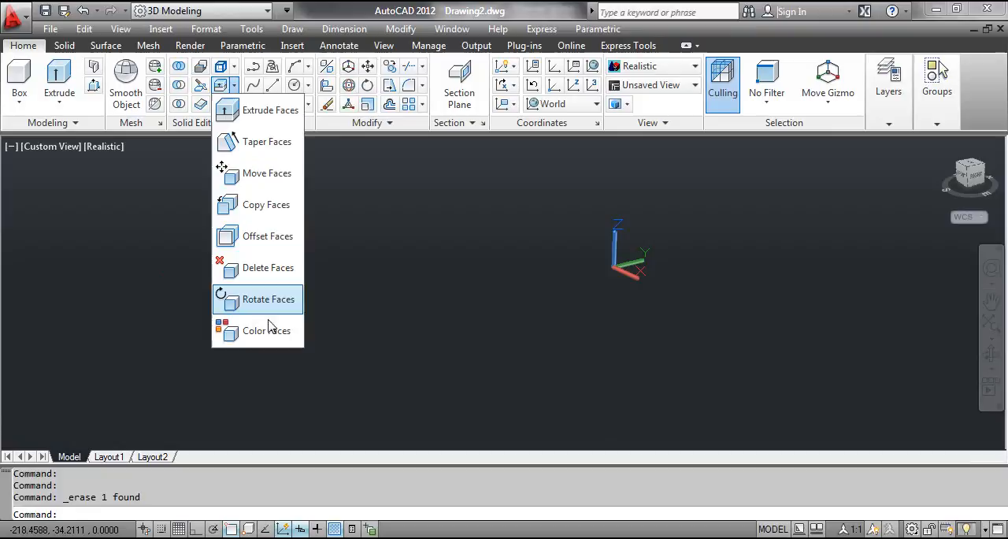
pyautogui.moveTo(384, 321)
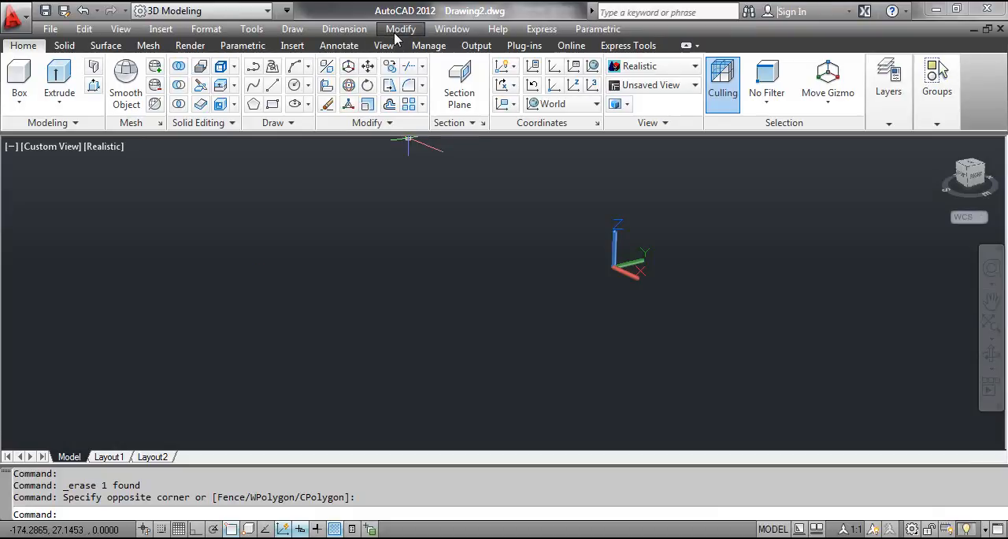
# Start the Color Faces command from the Solid Editing faces dropdown on the box solid.
pyautogui.click(399, 29)
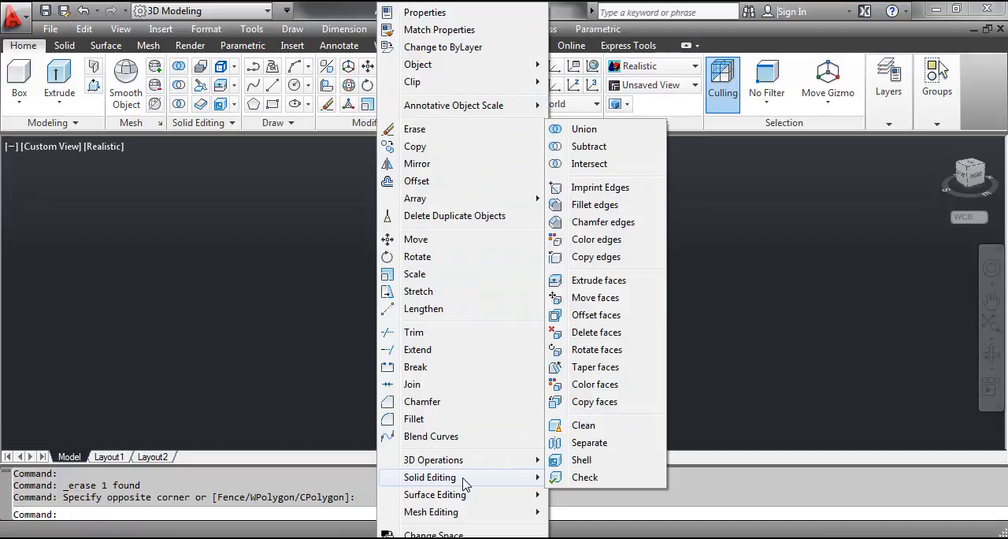
pyautogui.moveTo(620, 384)
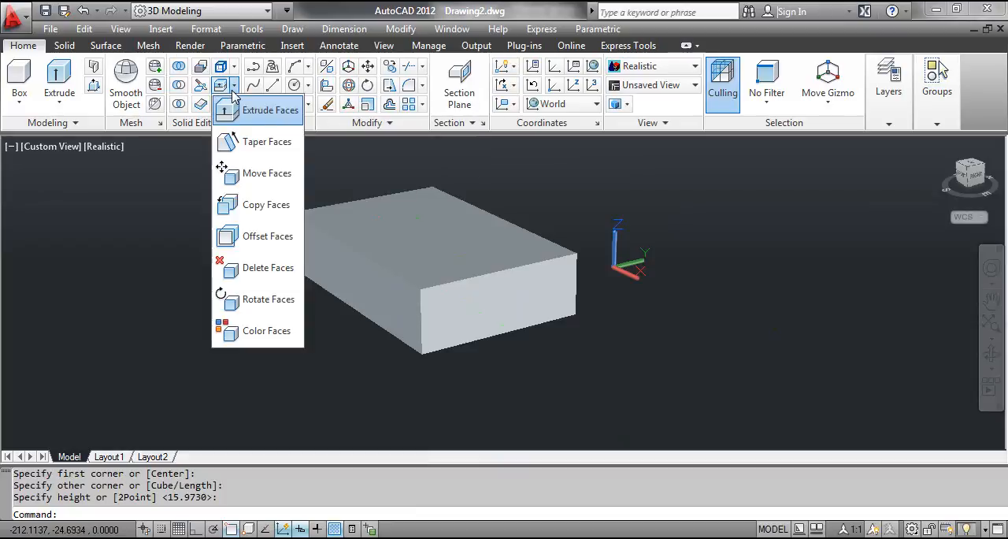
pyautogui.click(266, 331)
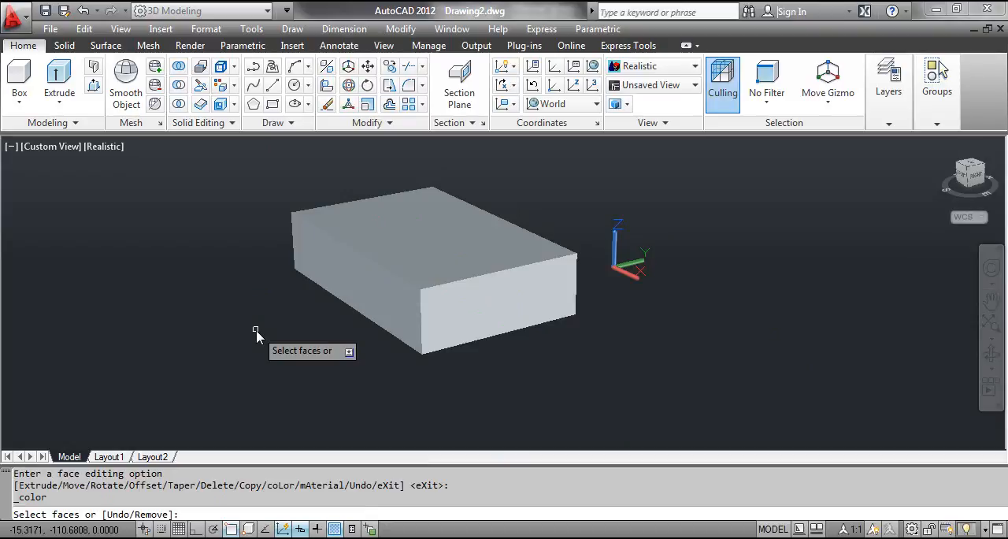
pyautogui.moveTo(291, 328)
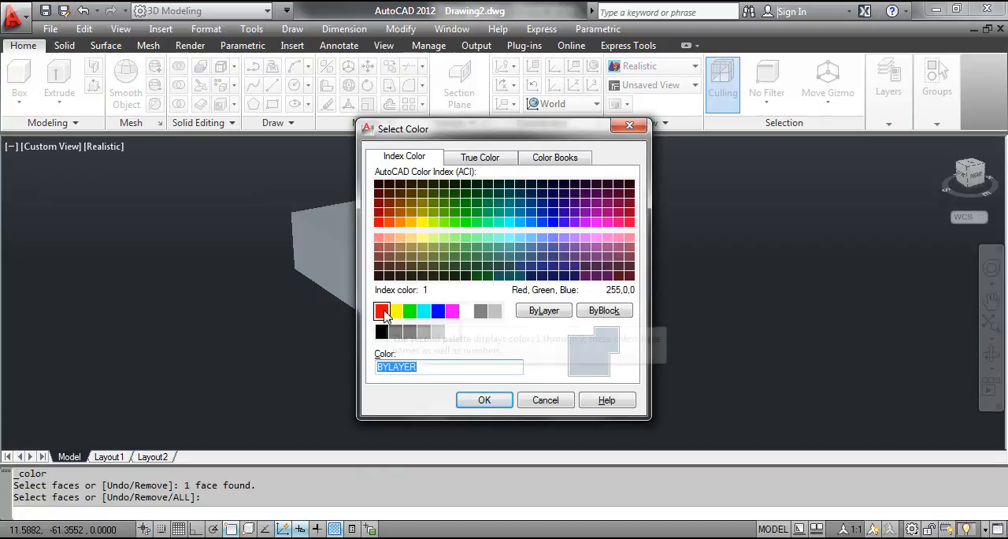
# Colour the box's front side face red (index 1) and confirm in the Select Color dialog.
pyautogui.click(485, 400)
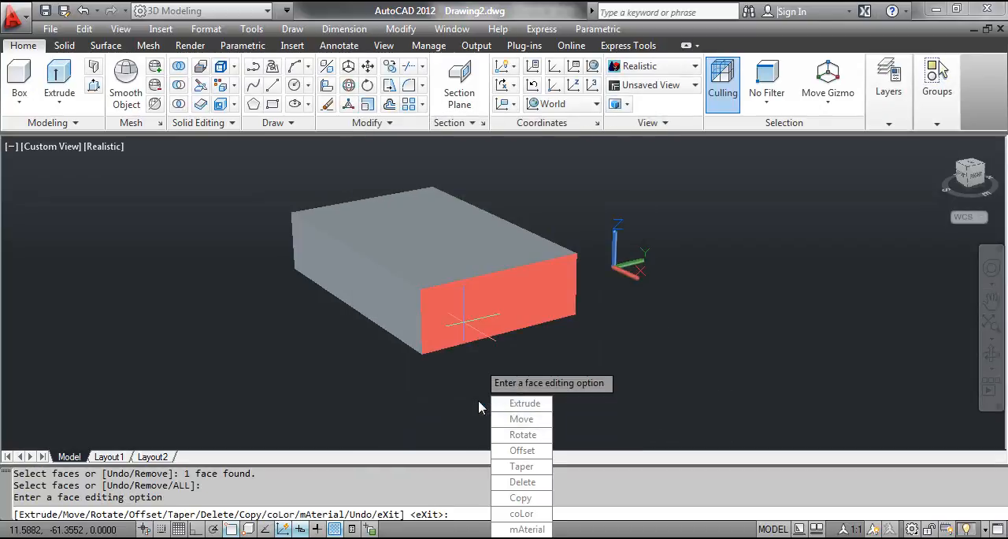